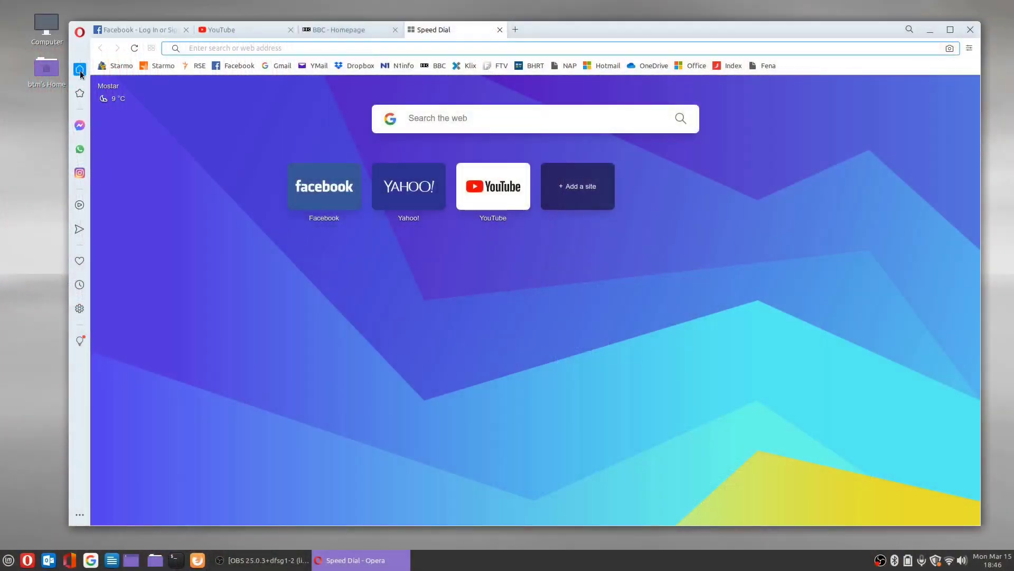
{"action": "mouse_move", "coordinate": [80, 69]}
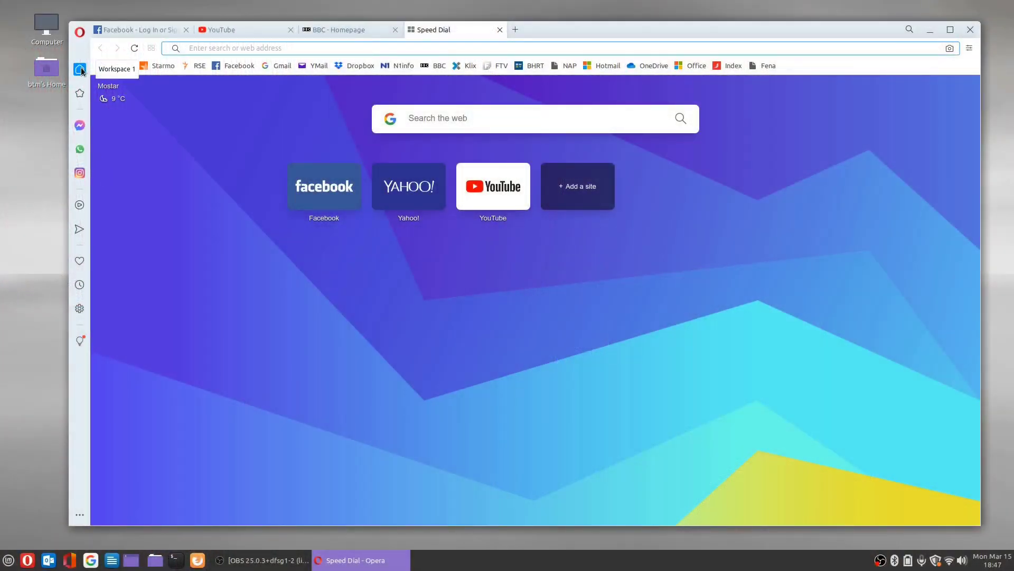
{"action": "mouse_move", "coordinate": [80, 93]}
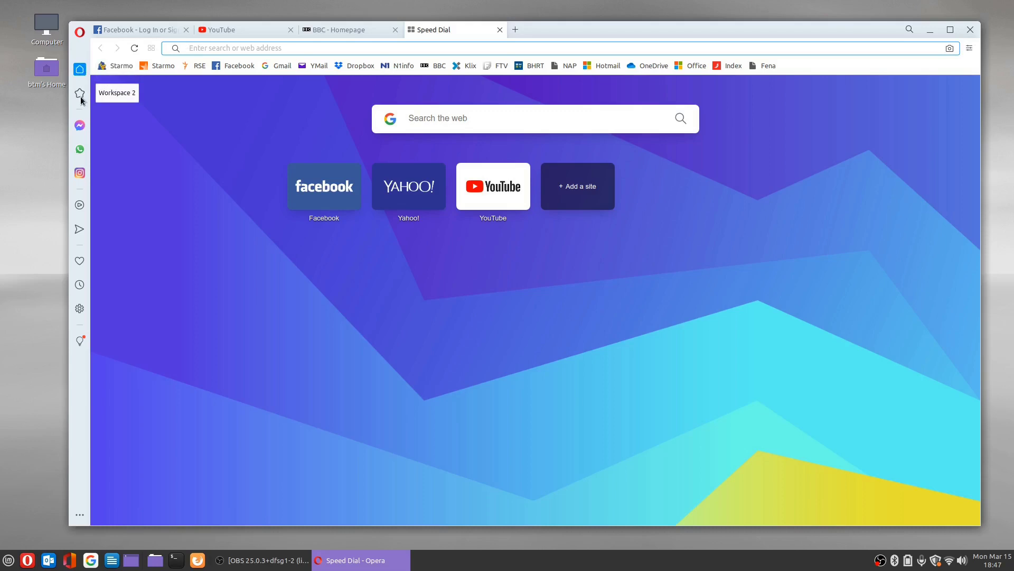
{"action": "mouse_move", "coordinate": [79, 126]}
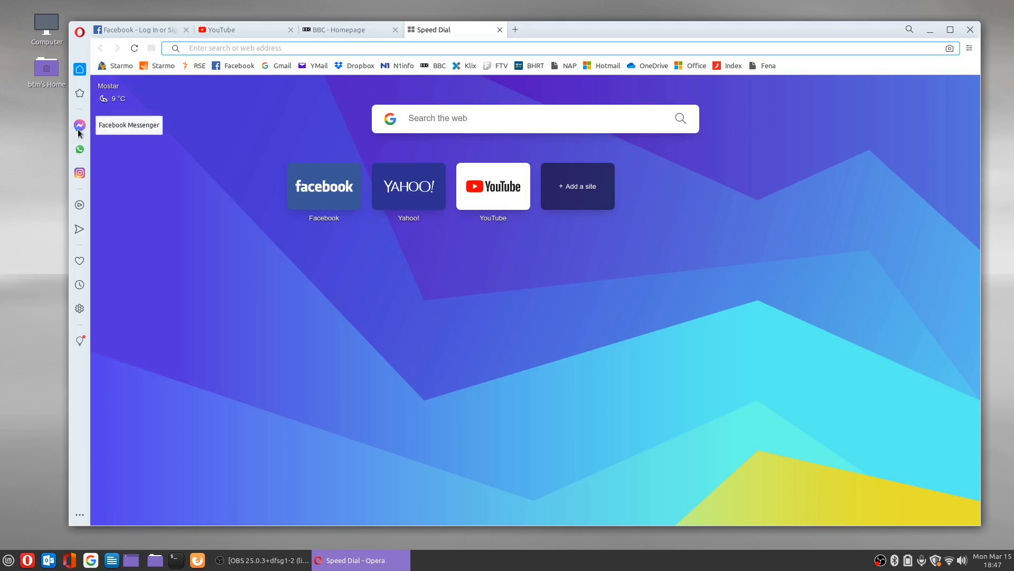
{"action": "mouse_move", "coordinate": [79, 150]}
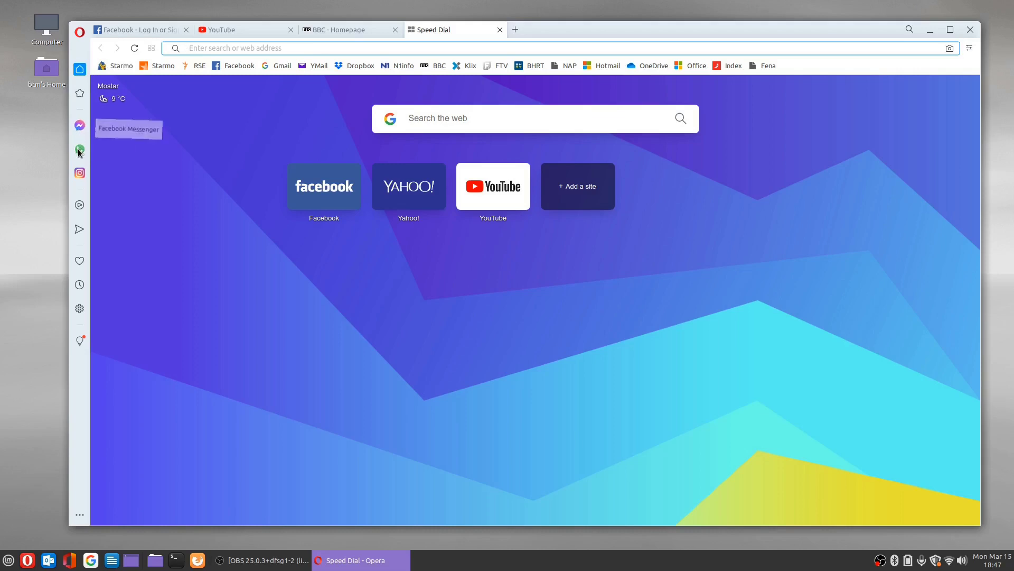
{"action": "mouse_move", "coordinate": [80, 173]}
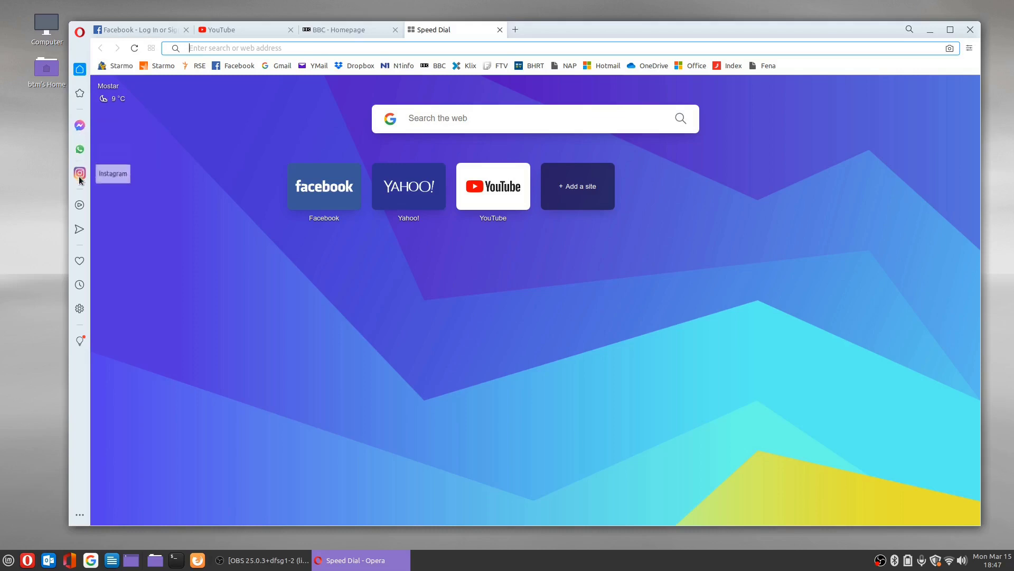
{"action": "mouse_move", "coordinate": [79, 205]}
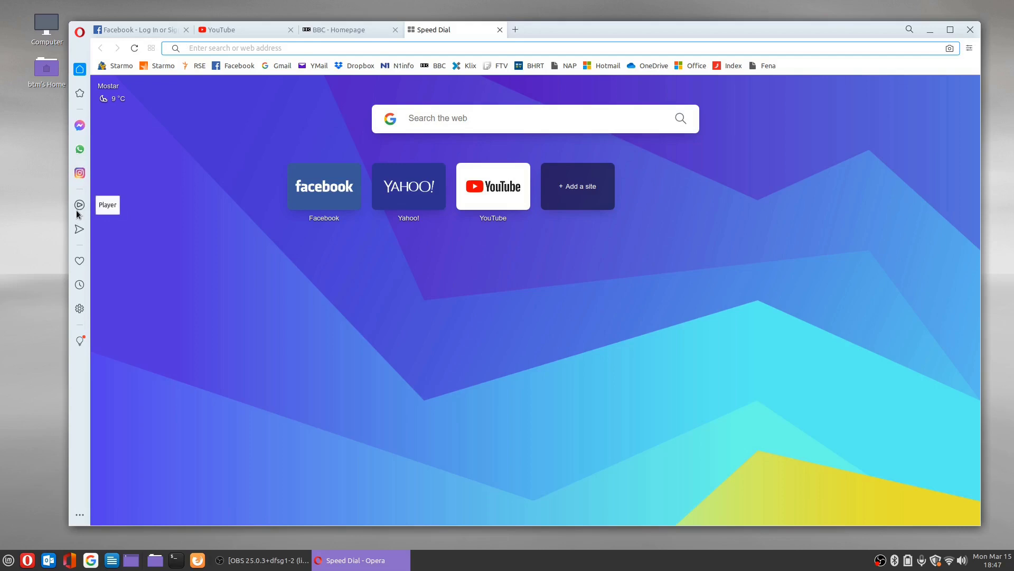
{"action": "mouse_move", "coordinate": [80, 229]}
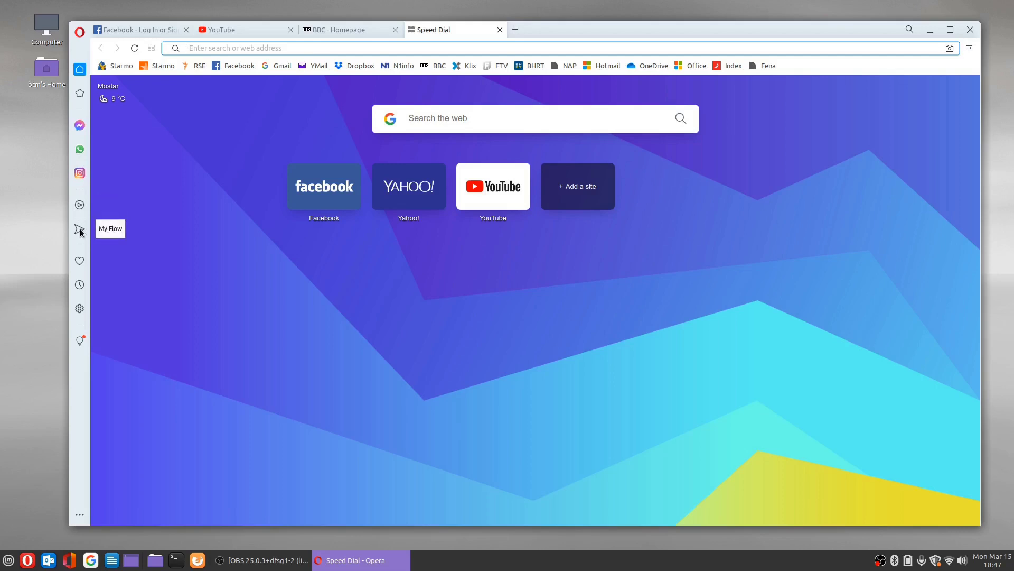
{"action": "mouse_move", "coordinate": [79, 261]}
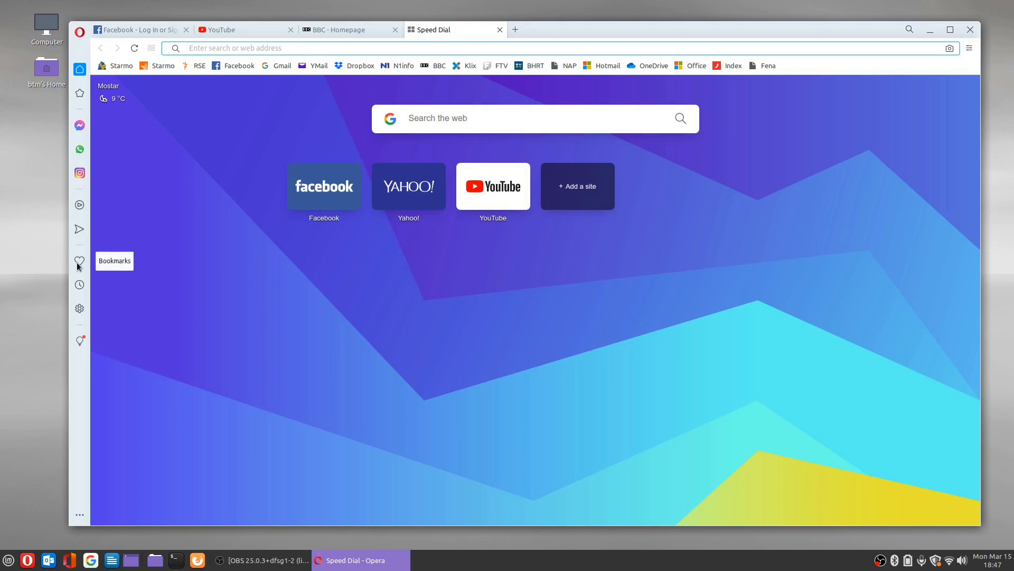
{"action": "mouse_move", "coordinate": [79, 285]}
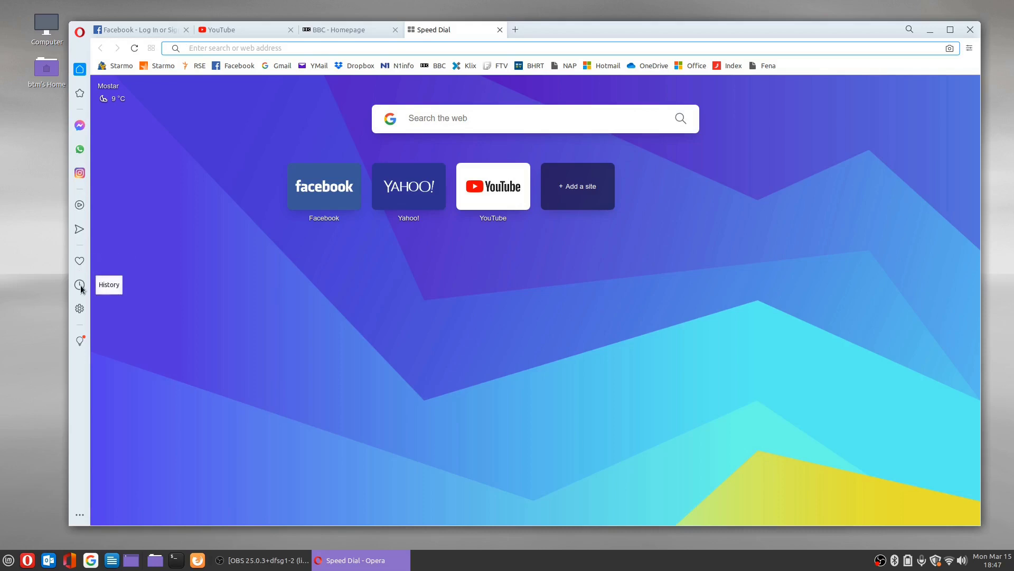
{"action": "mouse_move", "coordinate": [79, 338]}
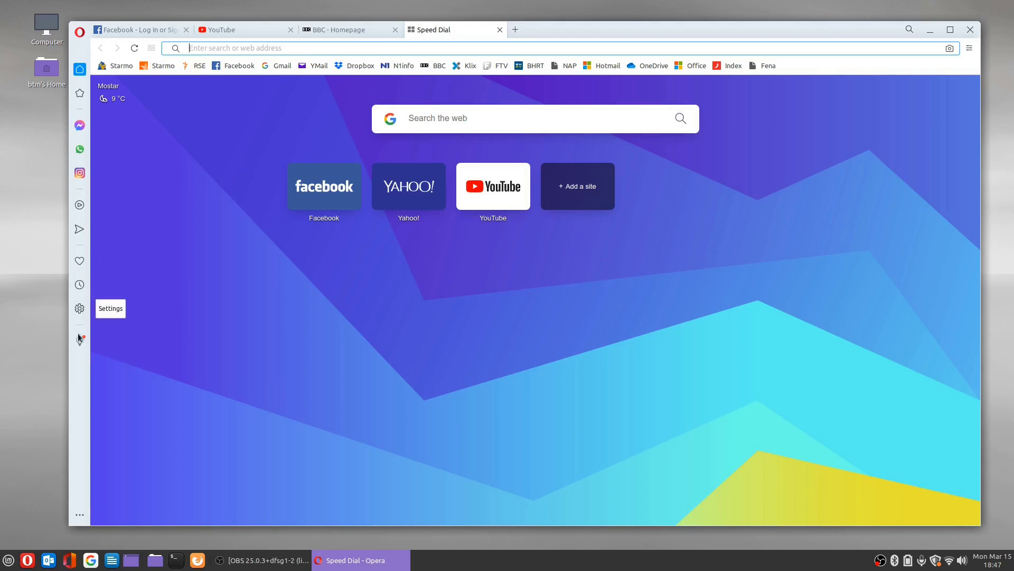
Step: Open Opera Settings from the sidebar gear, showing VPN and Battery saver options
{"action": "left_click", "coordinate": [79, 308]}
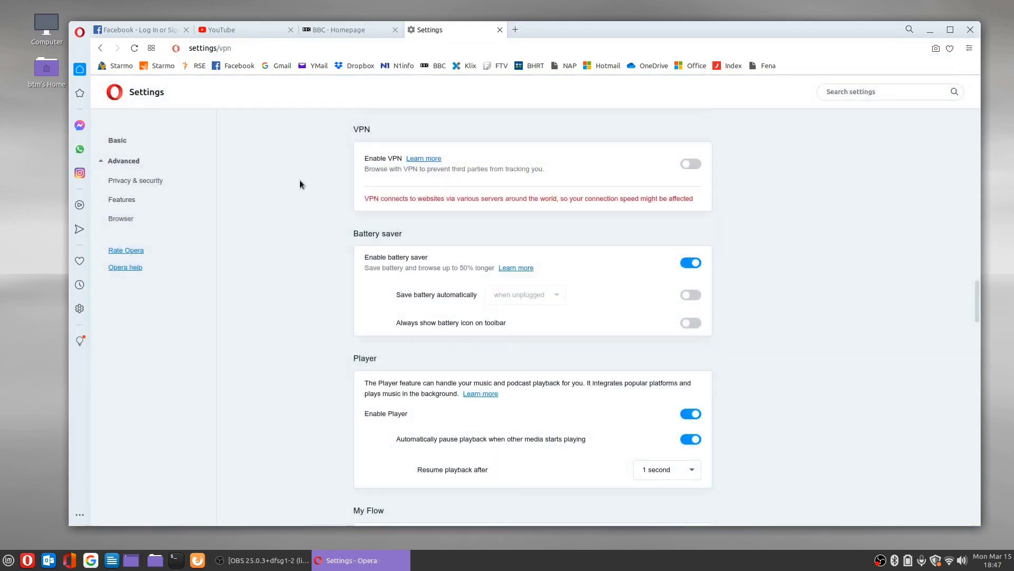
{"action": "mouse_move", "coordinate": [351, 133]}
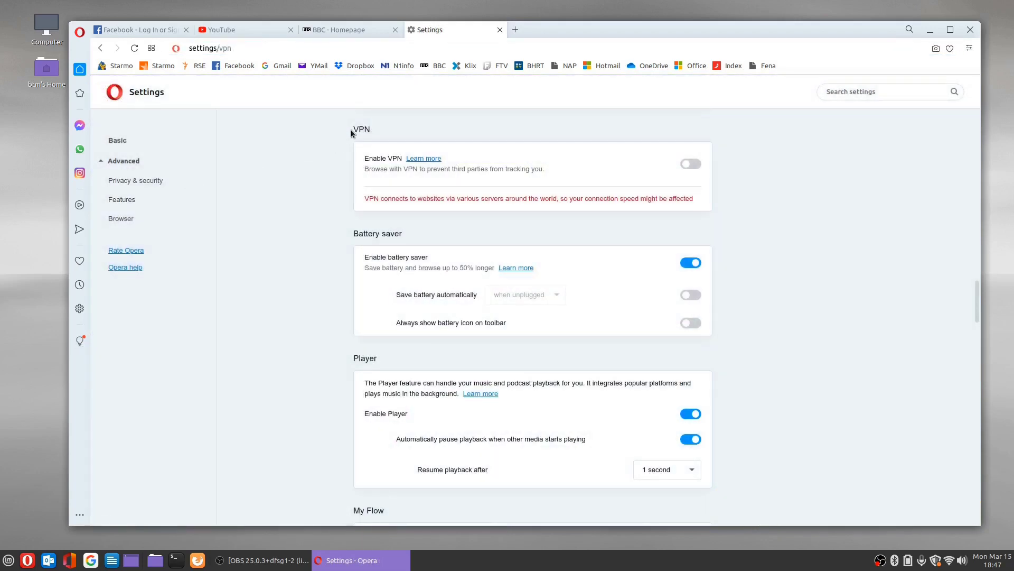
{"action": "double_click", "coordinate": [361, 130]}
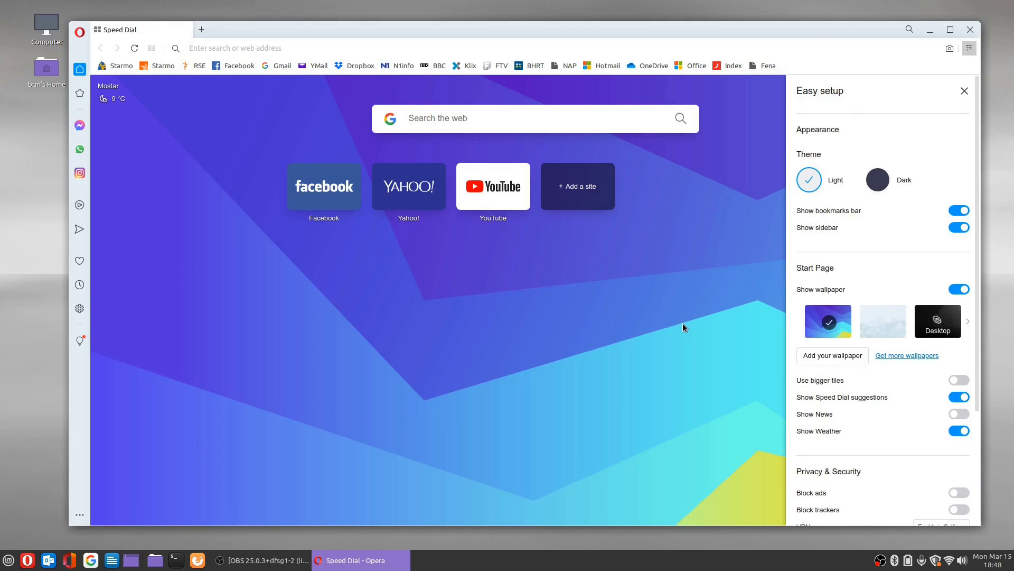
{"action": "mouse_move", "coordinate": [997, 387]}
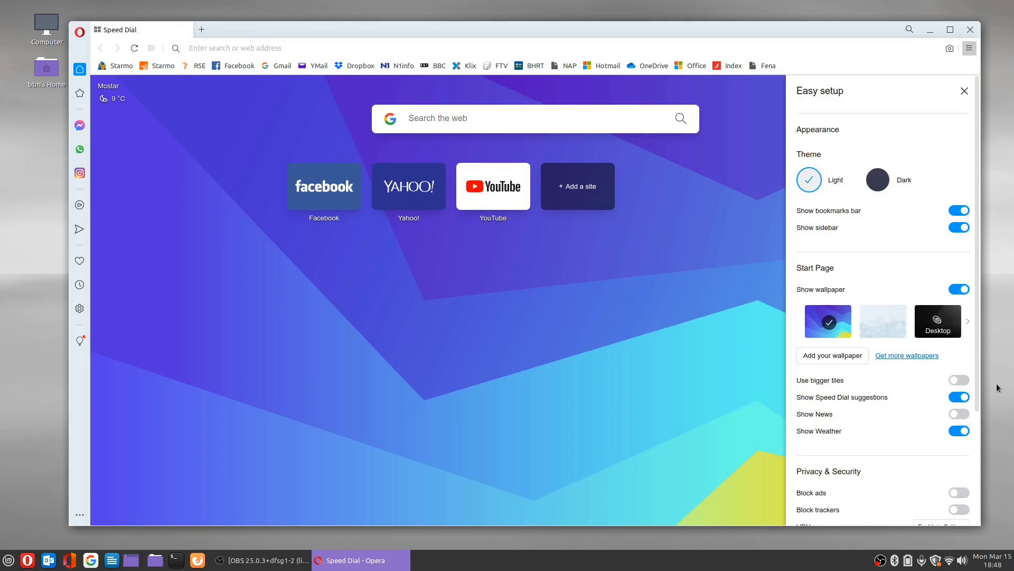
Step: Scroll the Easy setup panel and page through more start page wallpapers
{"action": "scroll", "scroll_direction": "down", "scroll_amount": 3}
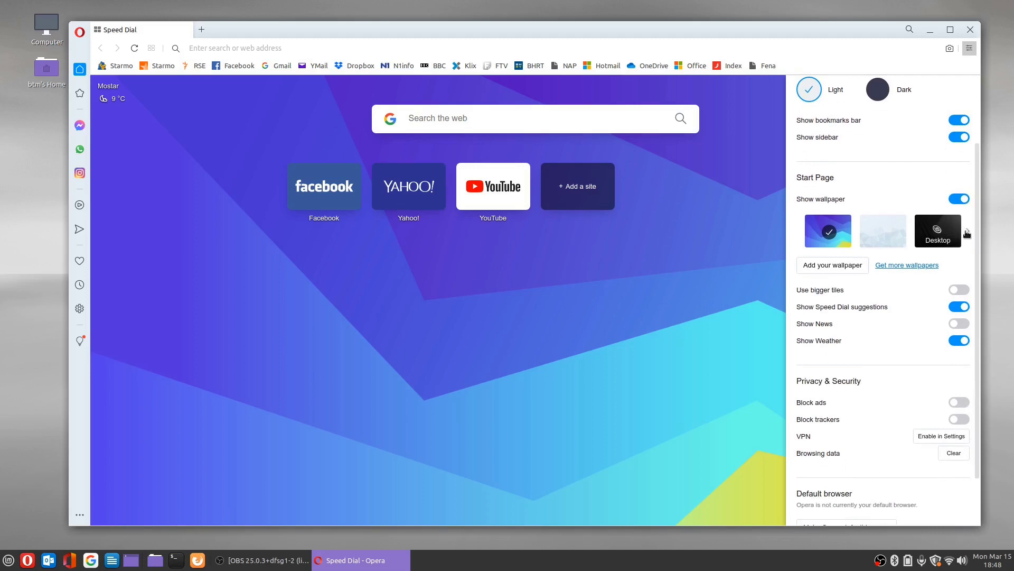
{"action": "left_click", "coordinate": [967, 234]}
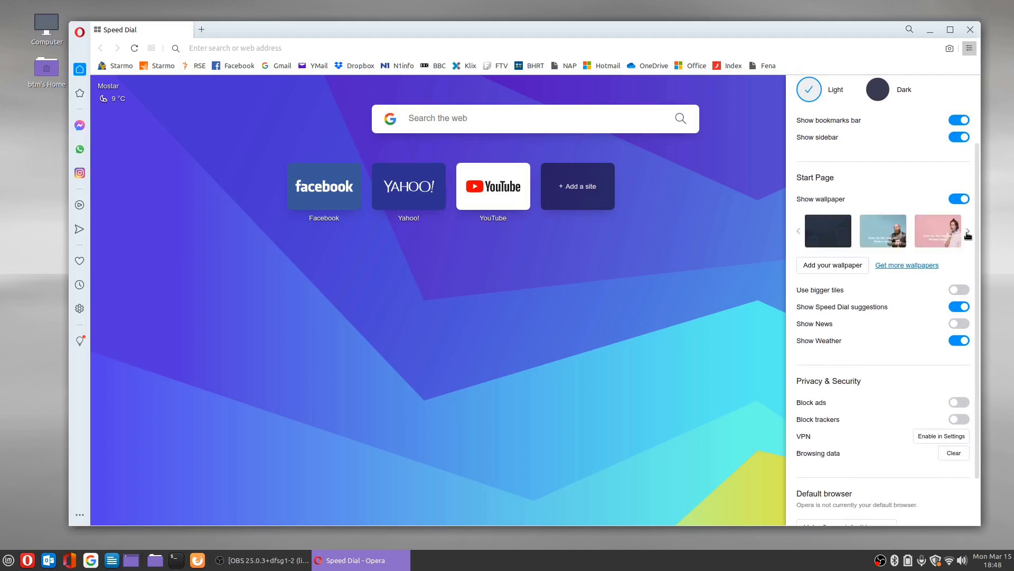
{"action": "left_click", "coordinate": [968, 230]}
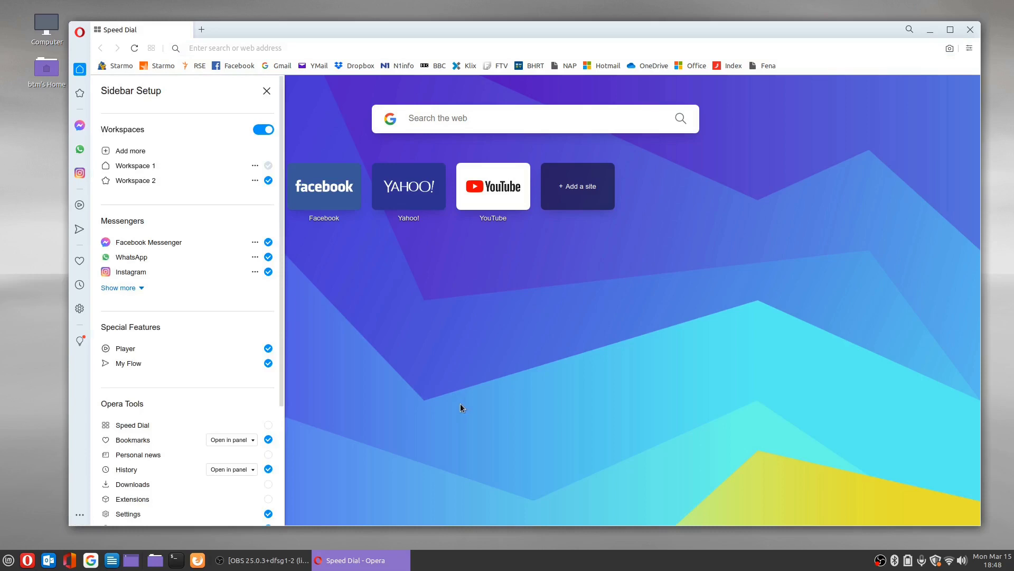
{"action": "mouse_move", "coordinate": [459, 407]}
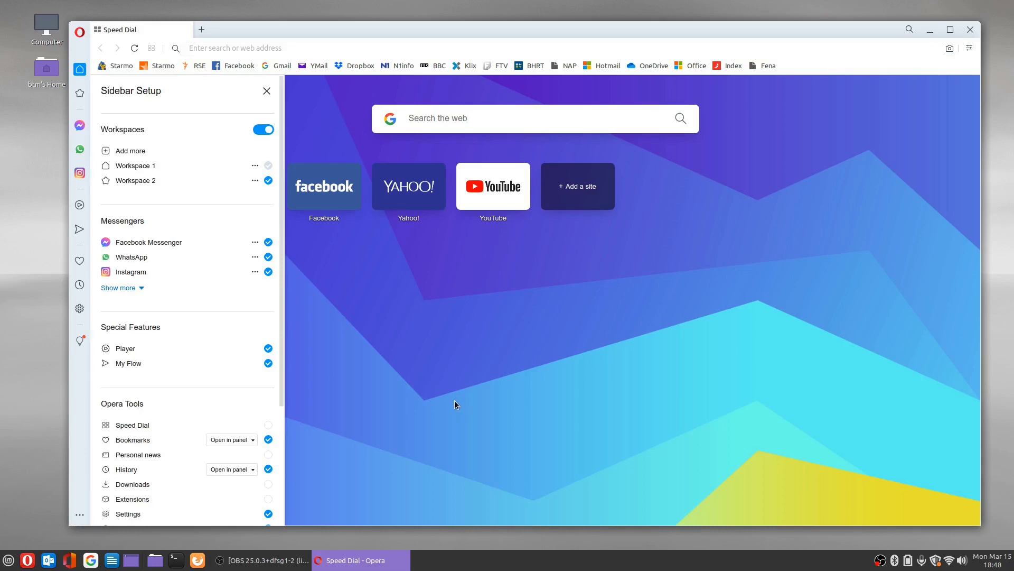
{"action": "mouse_move", "coordinate": [322, 310]}
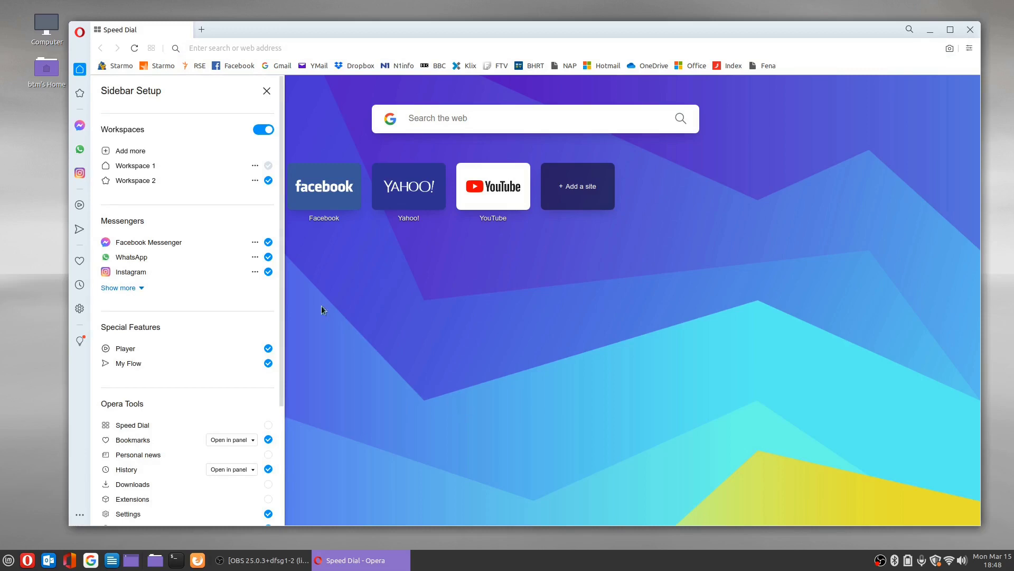
Step: Scroll through the Sidebar Setup list of workspaces, messengers and Opera tools
{"action": "scroll", "scroll_direction": "down", "scroll_amount": 3}
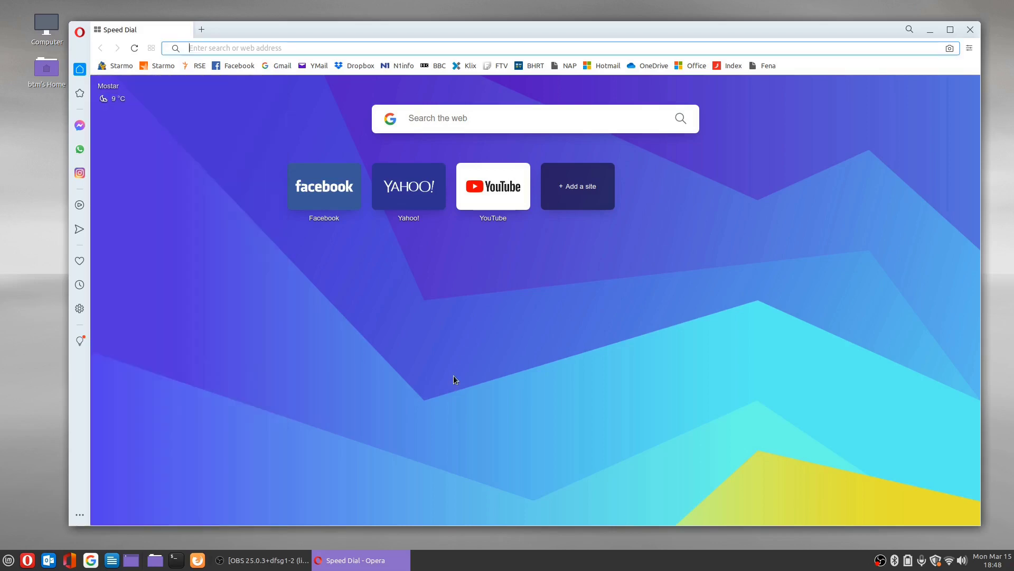
{"action": "mouse_move", "coordinate": [445, 360]}
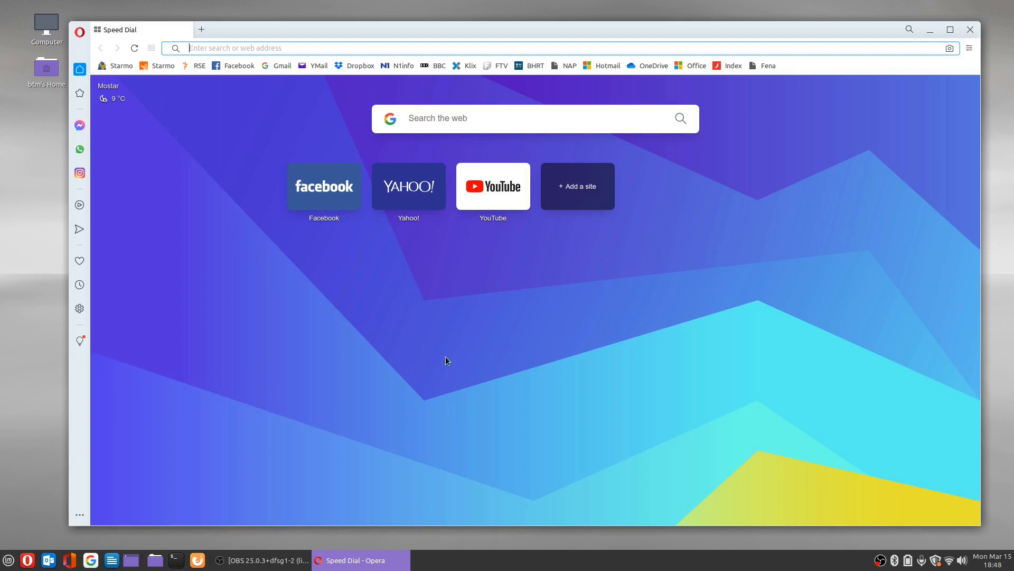
{"action": "mouse_move", "coordinate": [439, 65]}
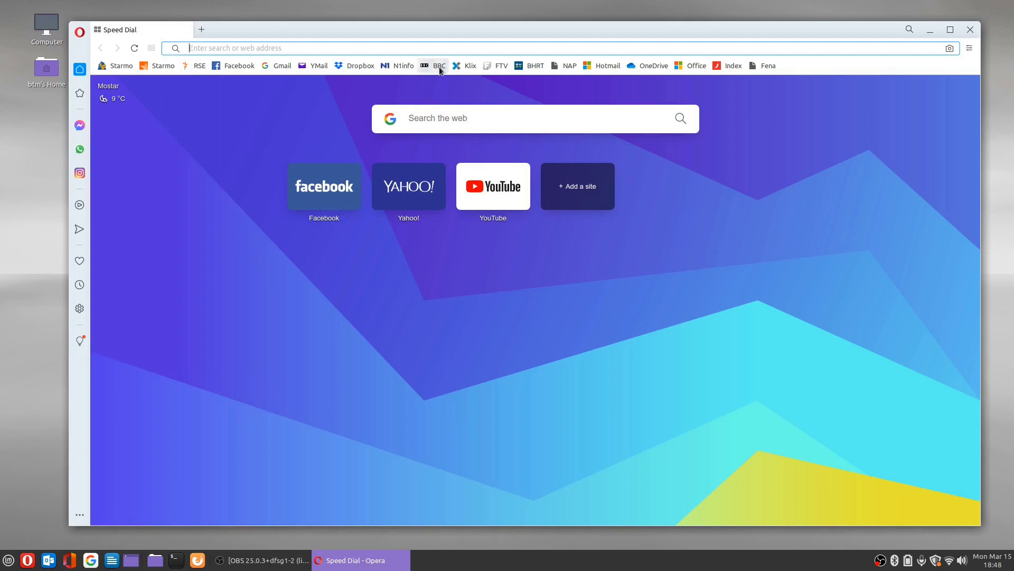
Step: Open the BBC homepage from the bookmarks bar
{"action": "left_click", "coordinate": [438, 66]}
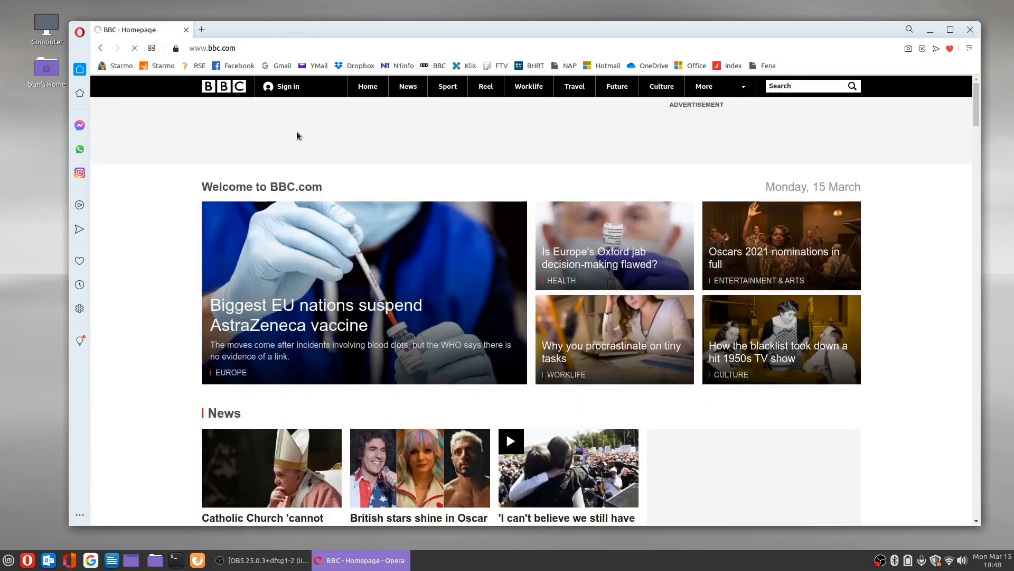
{"action": "mouse_move", "coordinate": [155, 368]}
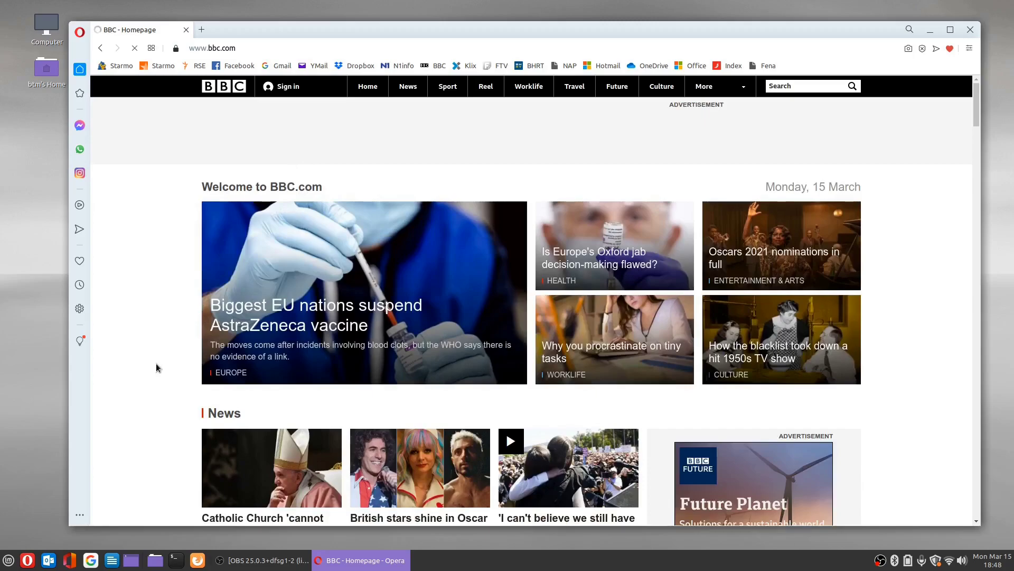
Step: Save the BBC AstraZeneca vaccine suspension article as a PDF in Downloads
{"action": "left_click", "coordinate": [78, 32]}
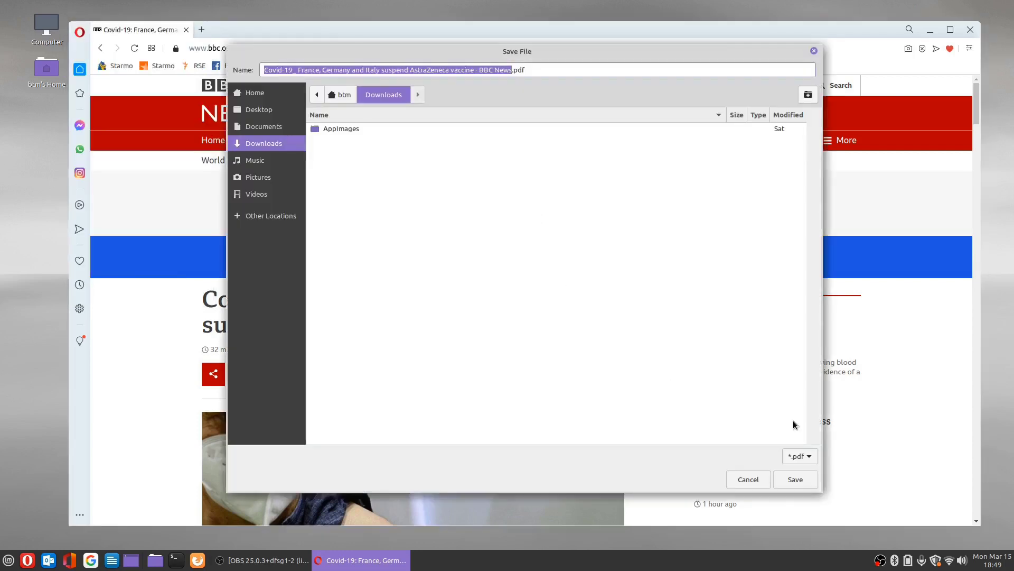
{"action": "left_click", "coordinate": [795, 478]}
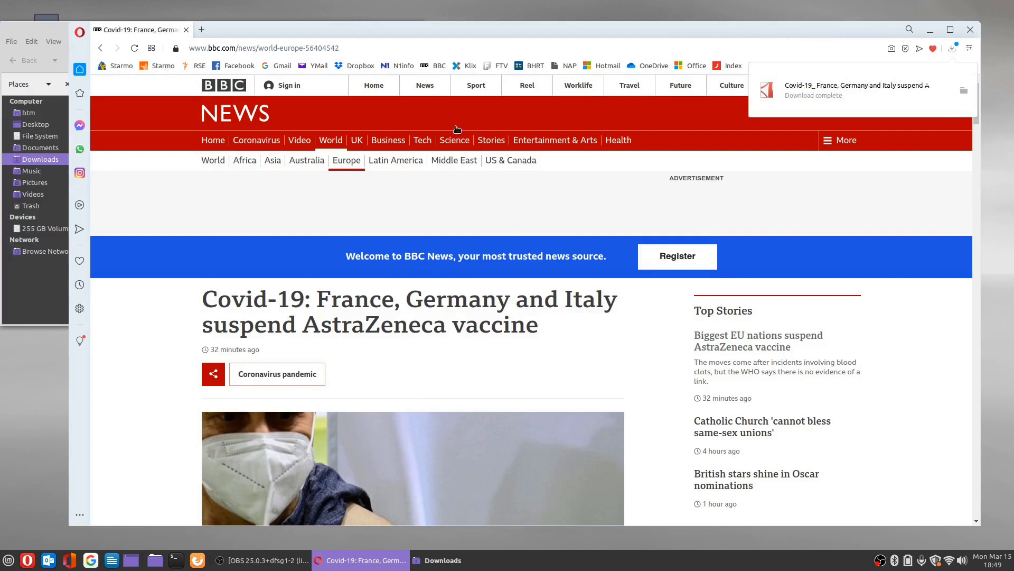
Step: Open the saved AstraZeneca article PDF from the Downloads folder in Nemo
{"action": "left_click", "coordinate": [441, 560]}
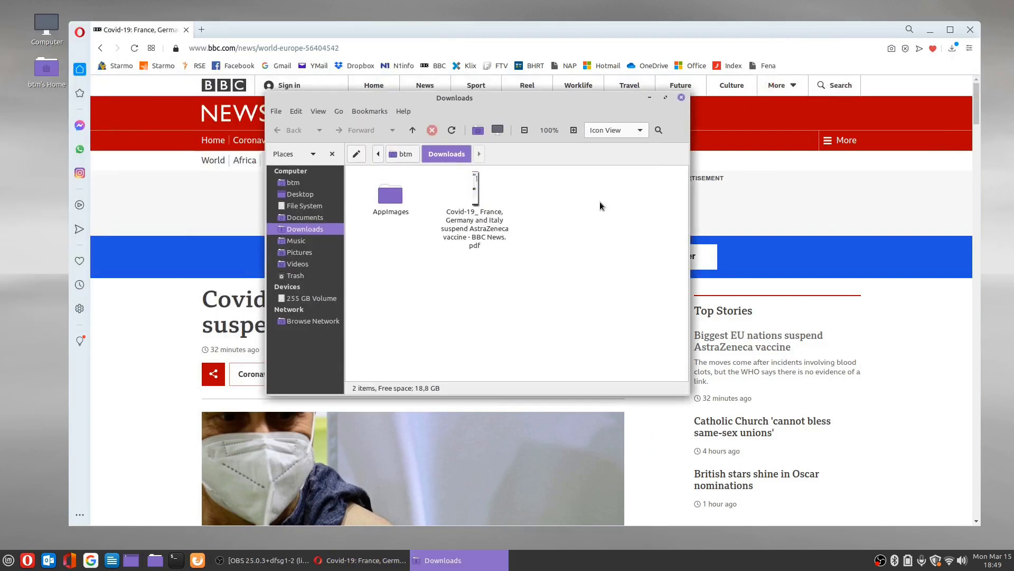
{"action": "mouse_move", "coordinate": [475, 191]}
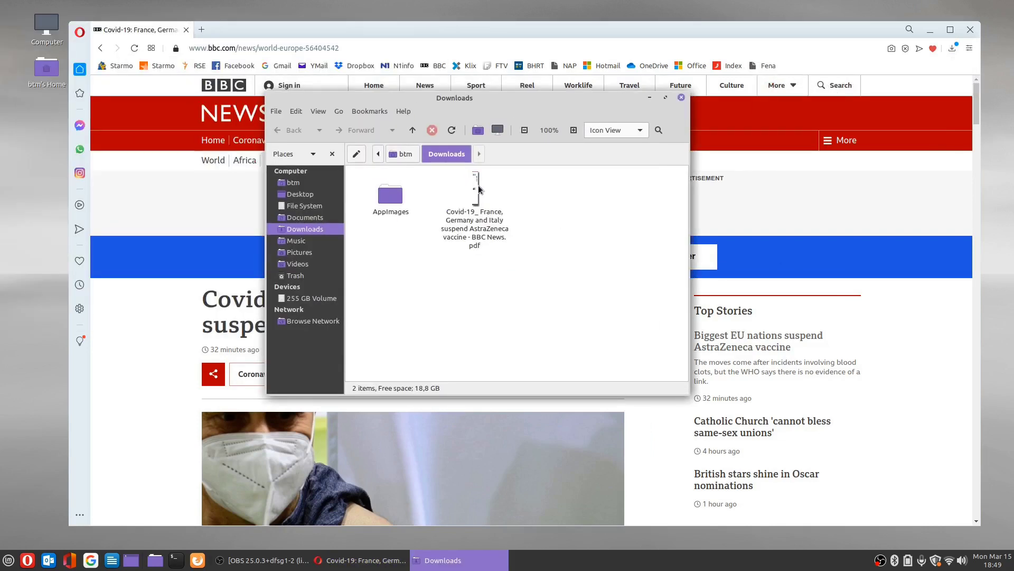
{"action": "double_click", "coordinate": [475, 194]}
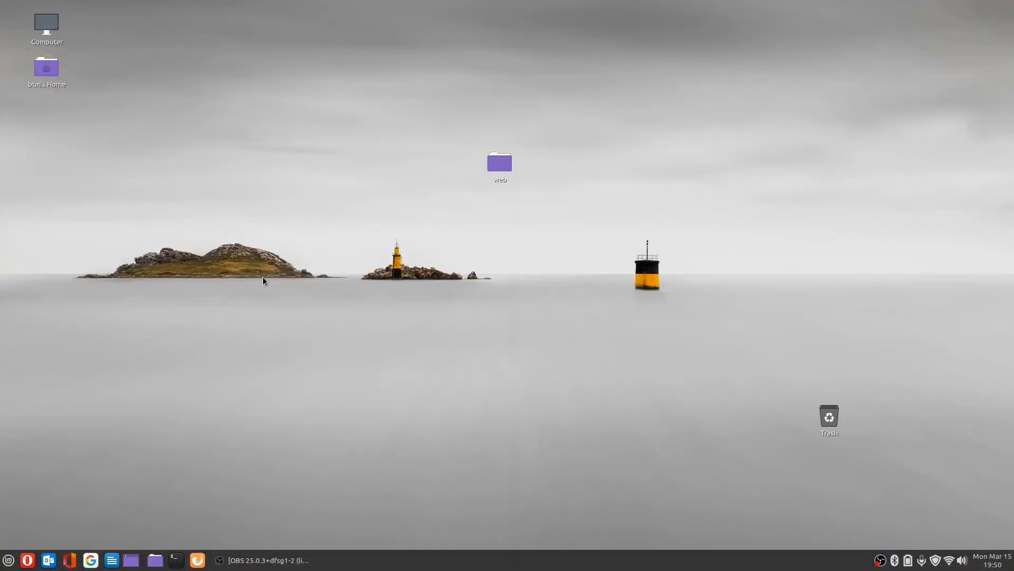
Step: Relaunch Opera from the taskbar, open the BBC bookmark, then switch tabs
{"action": "left_click", "coordinate": [26, 559]}
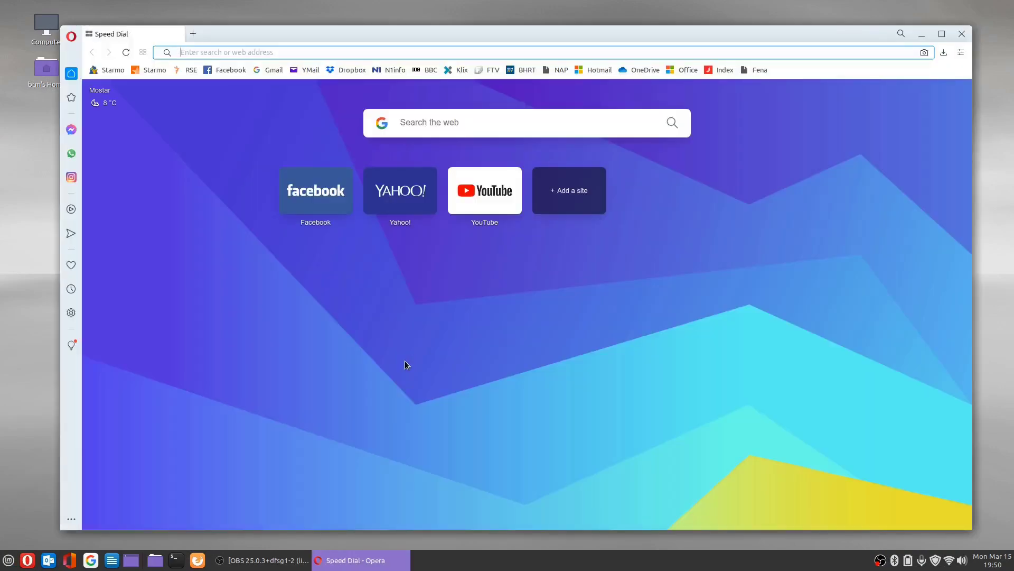
{"action": "left_click", "coordinate": [426, 70]}
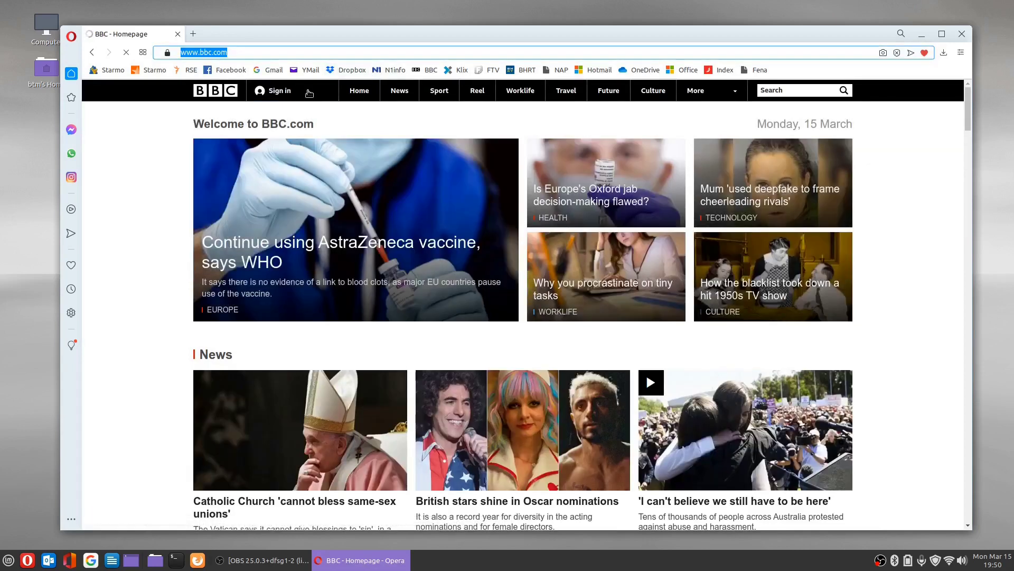
{"action": "left_click", "coordinate": [193, 32]}
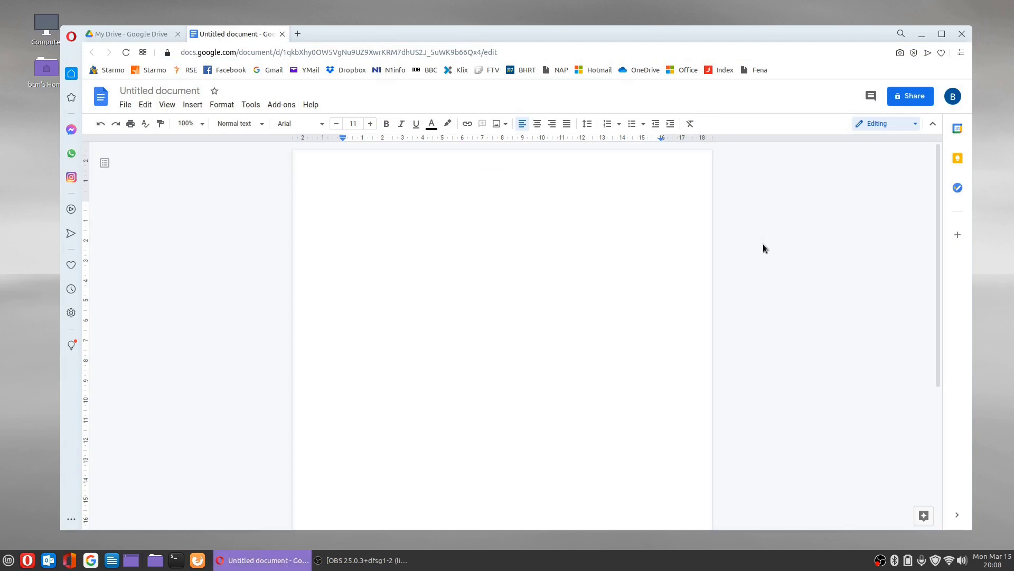
Step: Change the Untitled document's font size from 11 to 14 using the toolbar buttons
{"action": "left_click", "coordinate": [370, 123]}
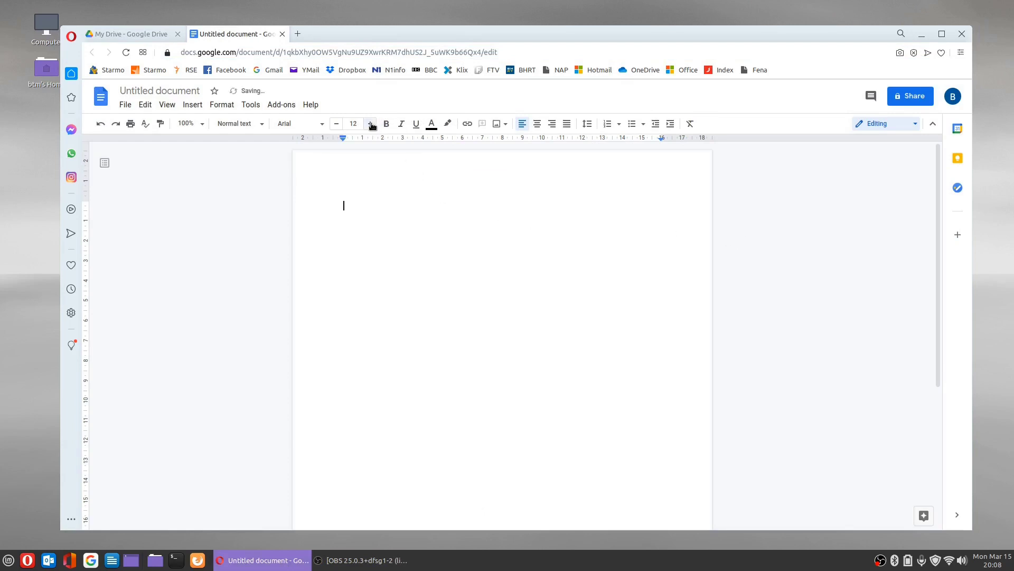
{"action": "left_click", "coordinate": [370, 123]}
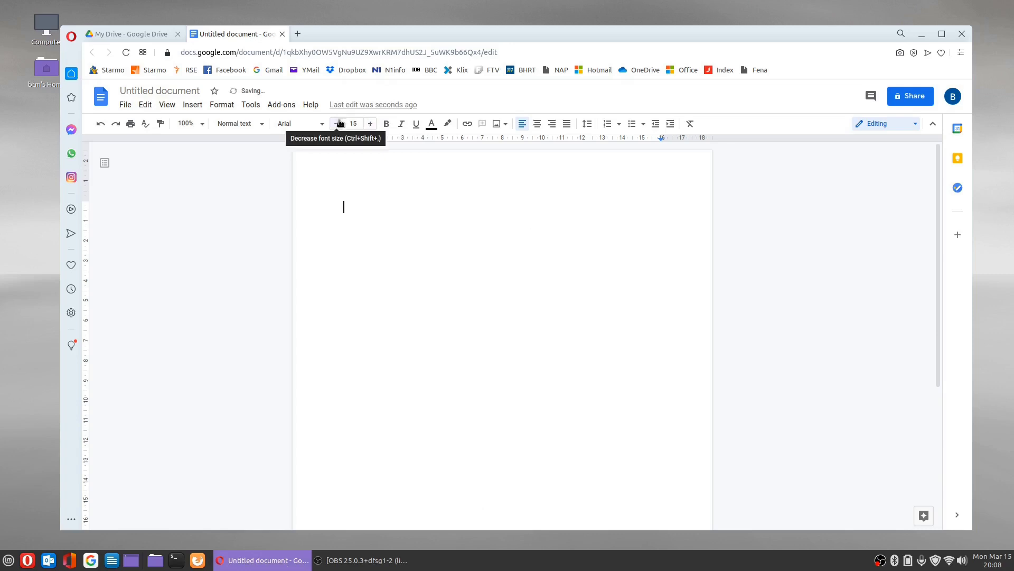
{"action": "left_click", "coordinate": [336, 124]}
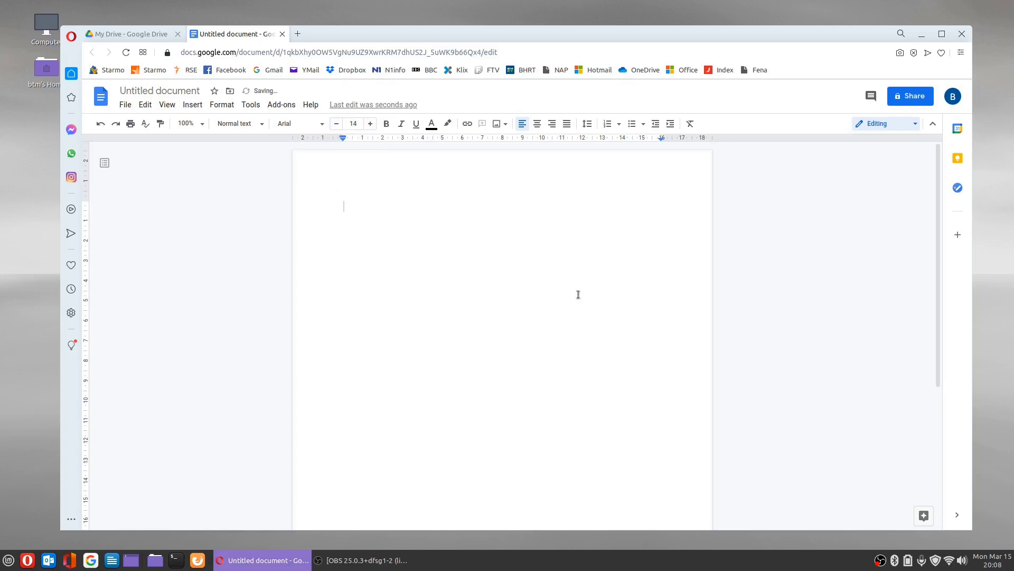